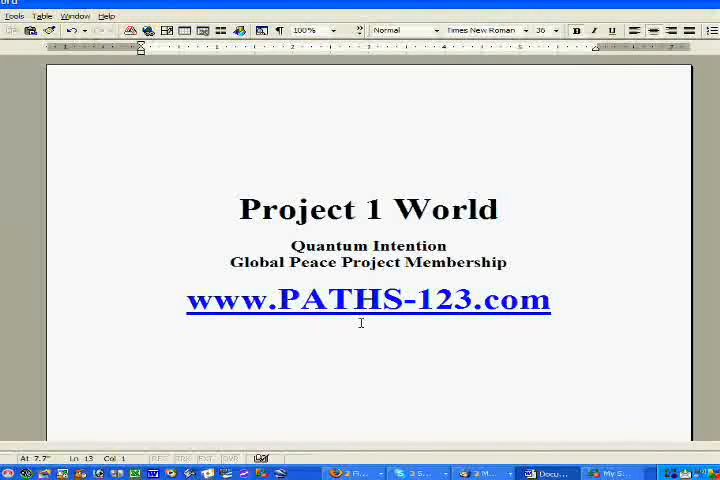
pyautogui.moveTo(506, 334)
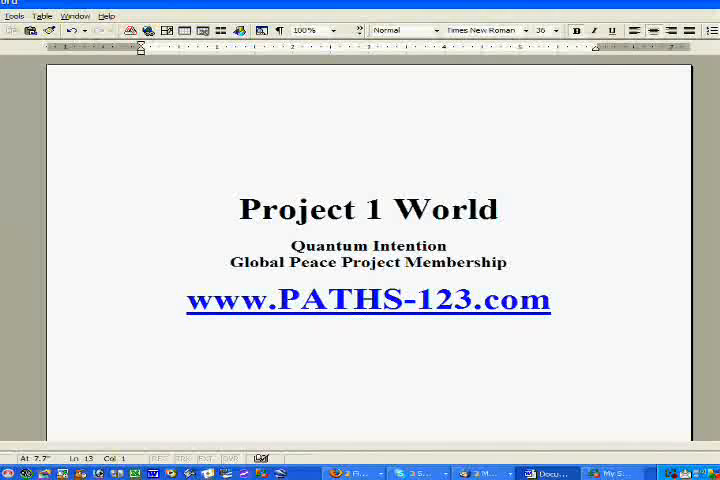
# Reach the Project1World Team category from the flyer link and read its full description.
pyautogui.click(368, 300)
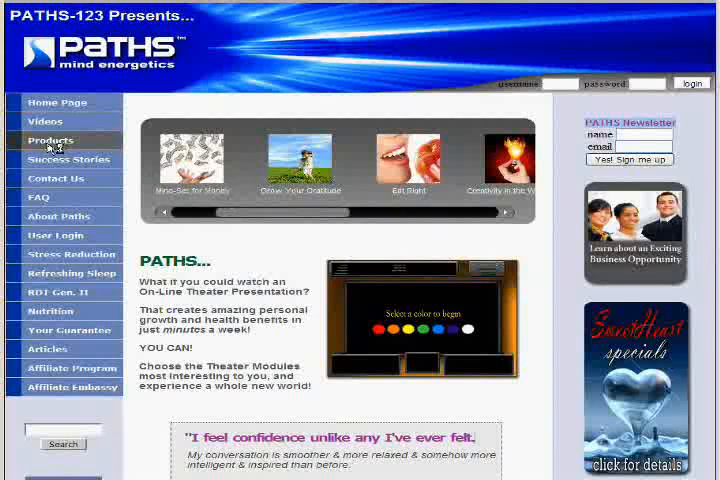
pyautogui.click(48, 140)
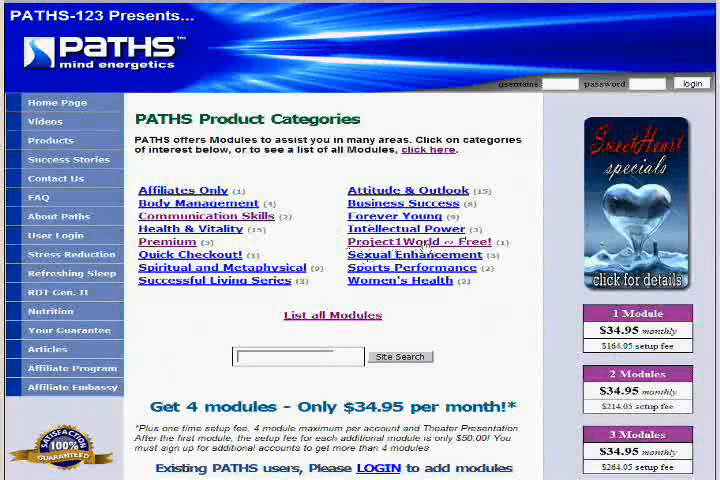
pyautogui.click(398, 240)
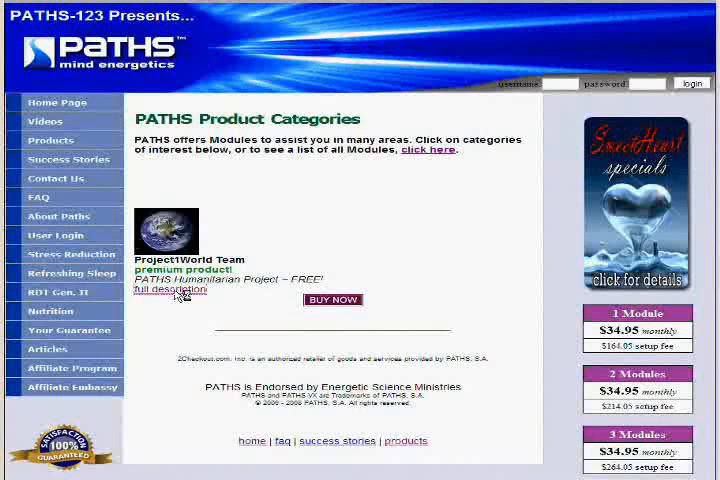
pyautogui.click(168, 290)
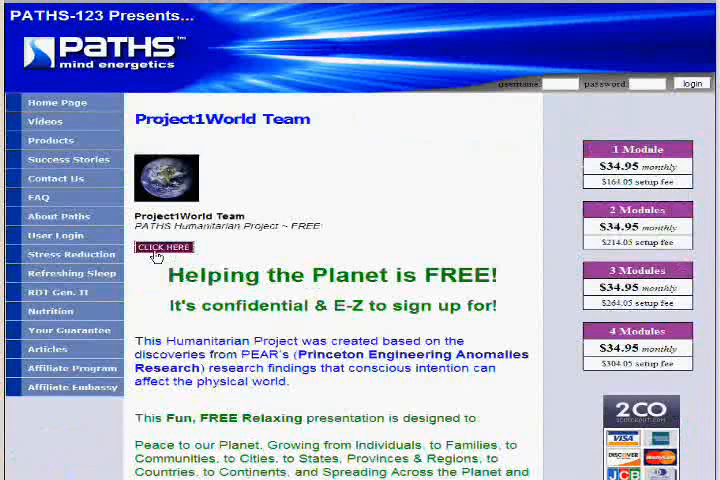
pyautogui.click(164, 246)
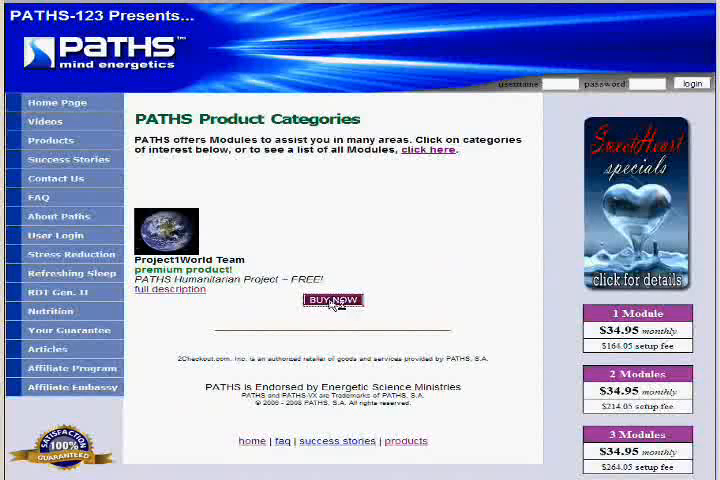
# Add the free $0.00 Project1World Team module to the cart, accept the terms and check out.
pyautogui.click(332, 300)
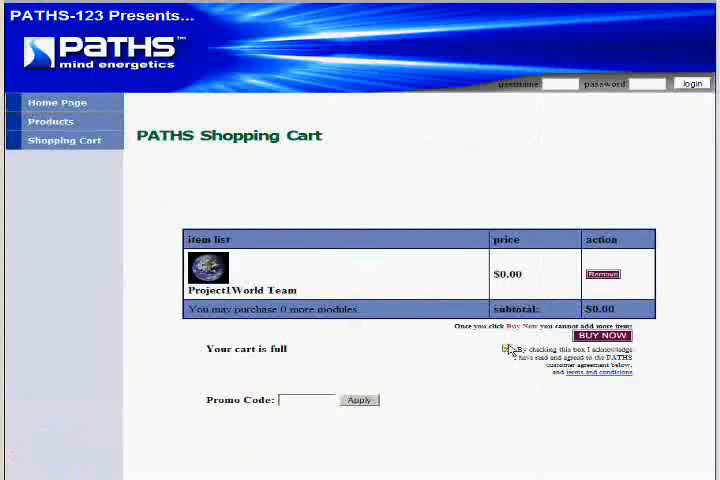
pyautogui.click(512, 354)
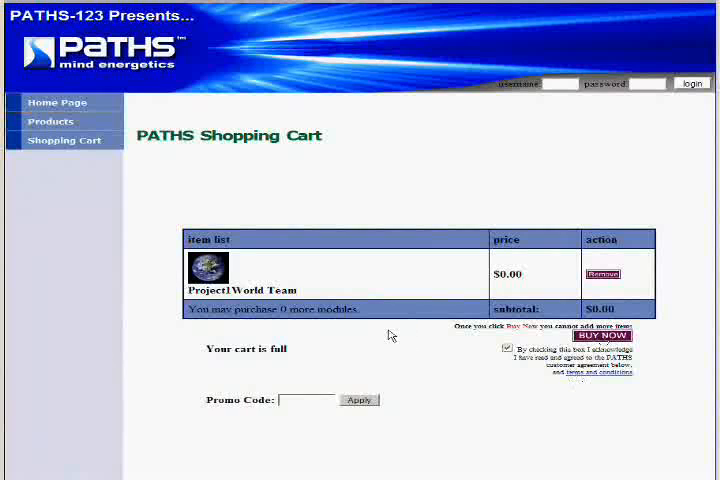
pyautogui.moveTo(456, 322)
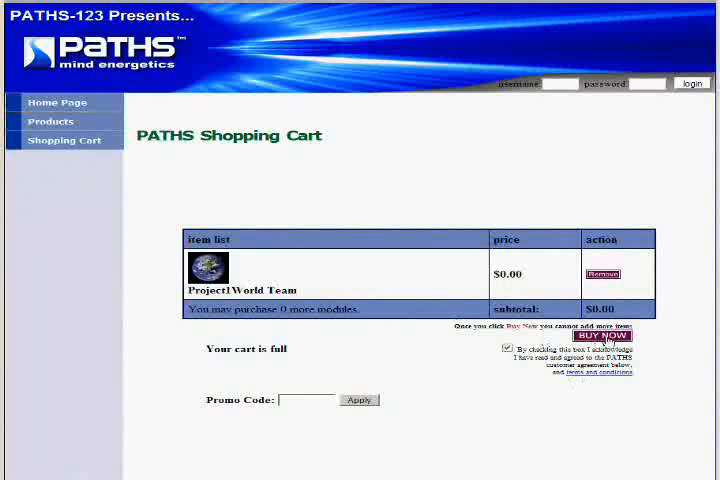
pyautogui.click(600, 336)
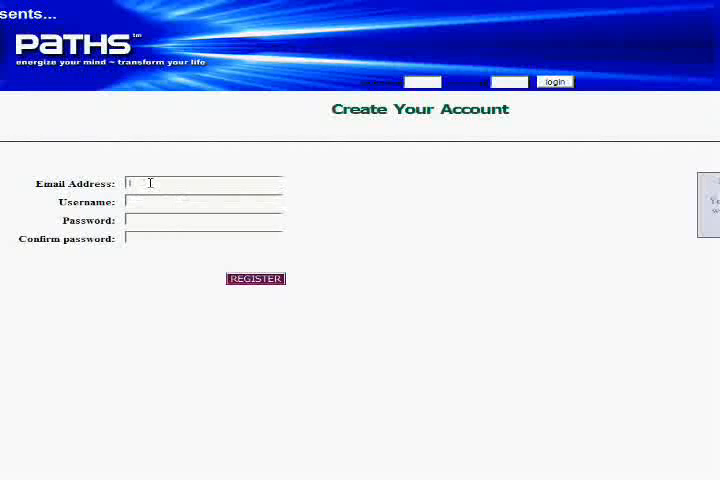
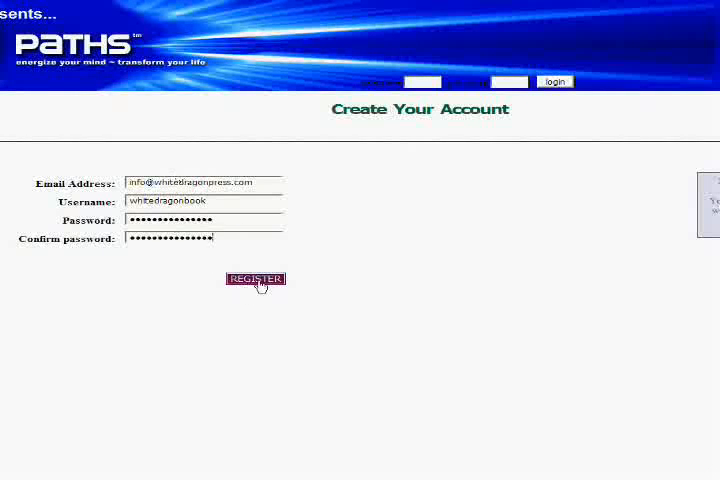
pyautogui.click(256, 280)
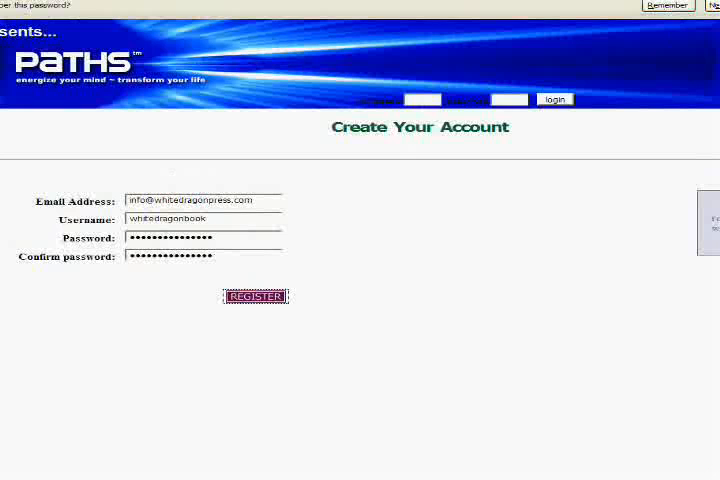
# Decline saving the password and proceed from the Approved page to the User Login.
pyautogui.click(254, 296)
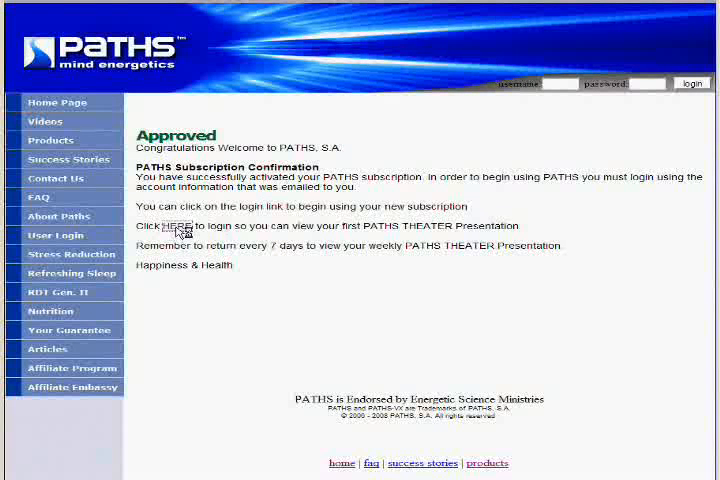
pyautogui.click(176, 226)
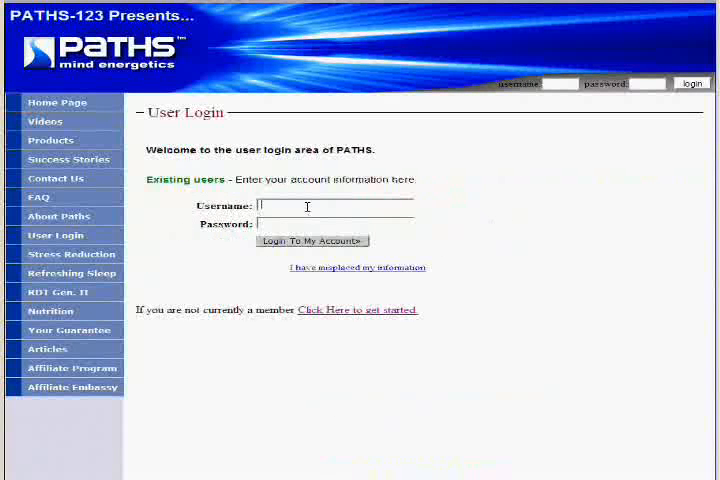
pyautogui.moveTo(504, 200)
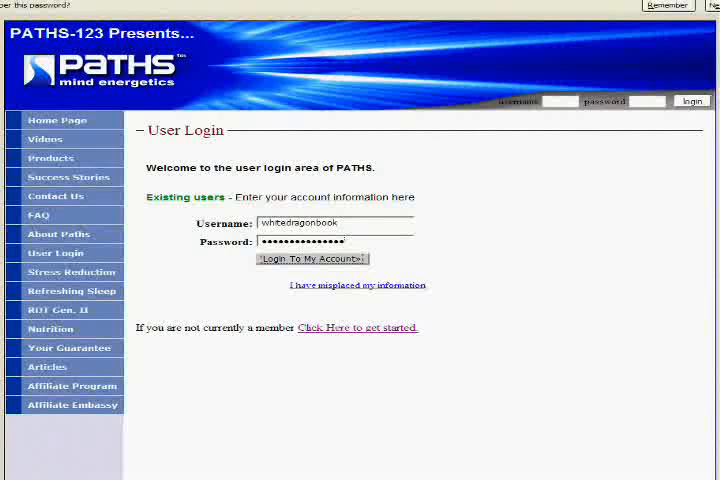
# Log in, enter personal details including birthplace Japan, and choose (GMT-08:00) Pacific Time.
pyautogui.click(312, 258)
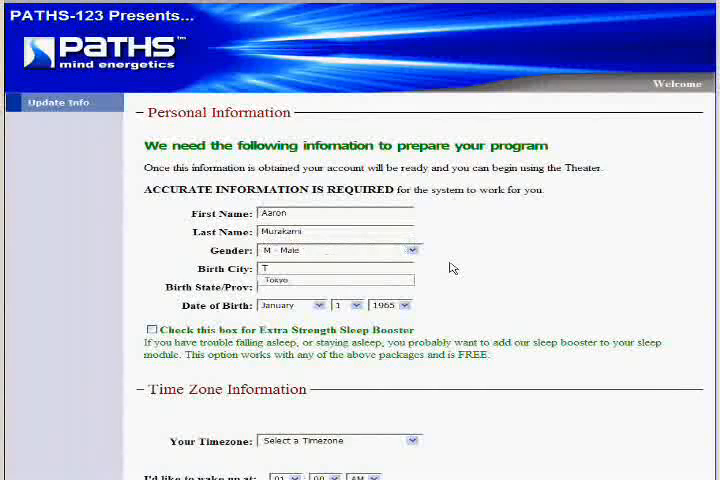
pyautogui.write('Japan')
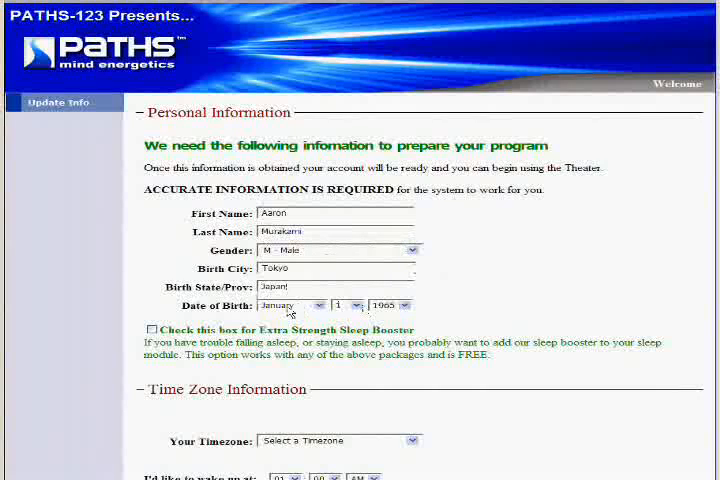
pyautogui.moveTo(450, 318)
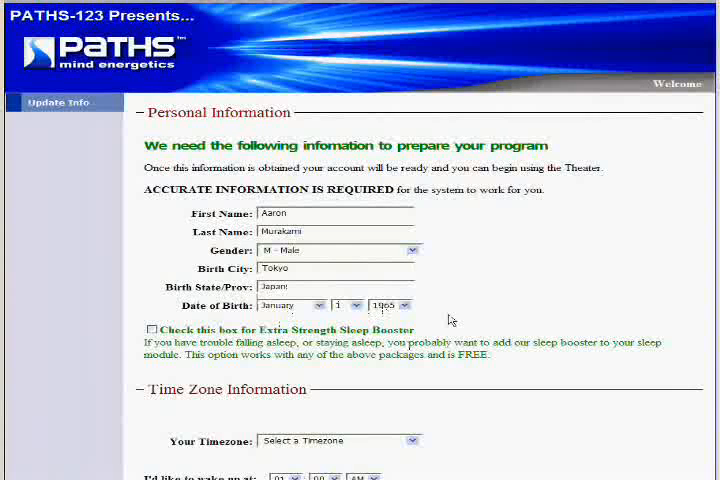
pyautogui.scroll(-3)
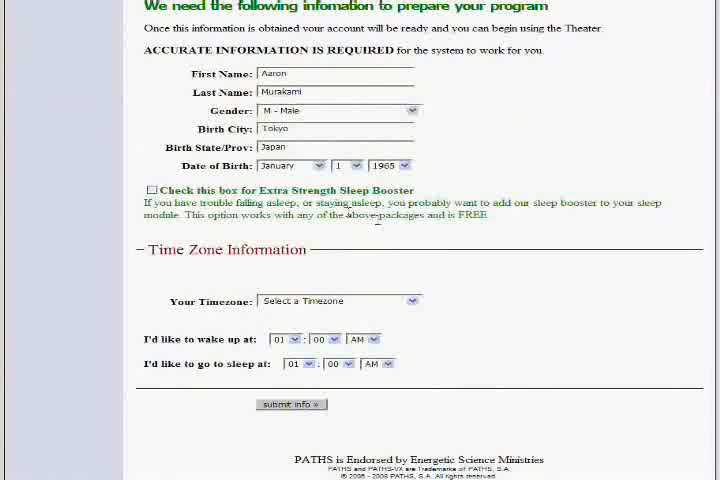
pyautogui.moveTo(374, 232)
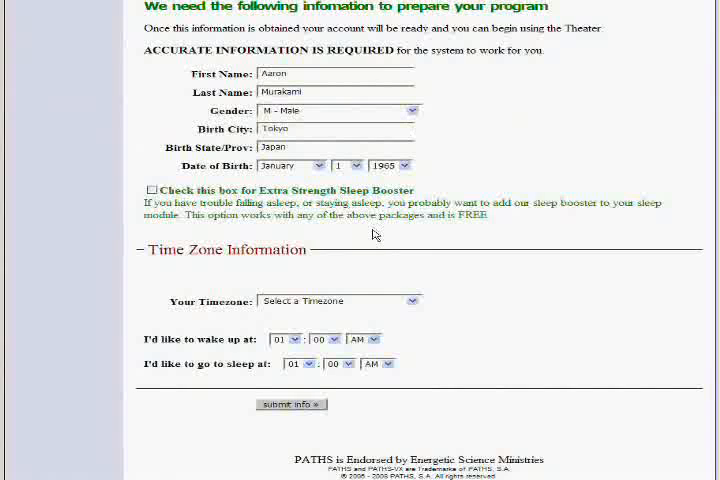
pyautogui.moveTo(318, 238)
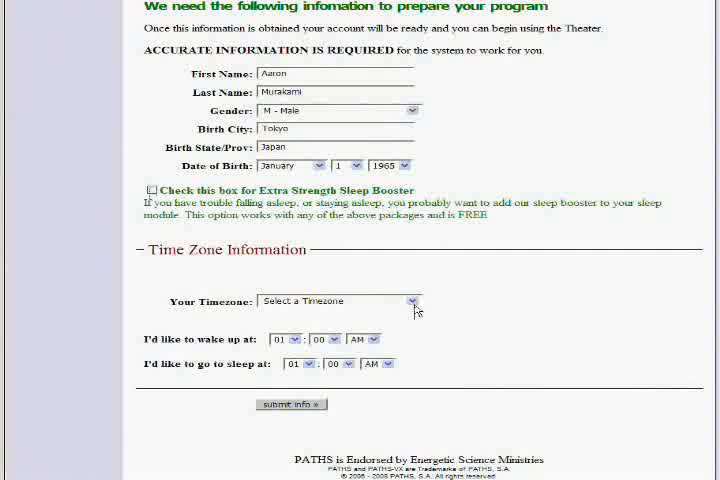
pyautogui.click(410, 300)
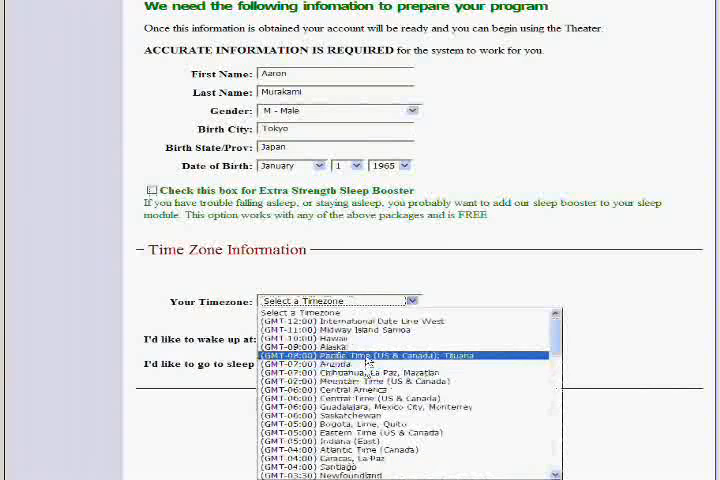
pyautogui.click(352, 352)
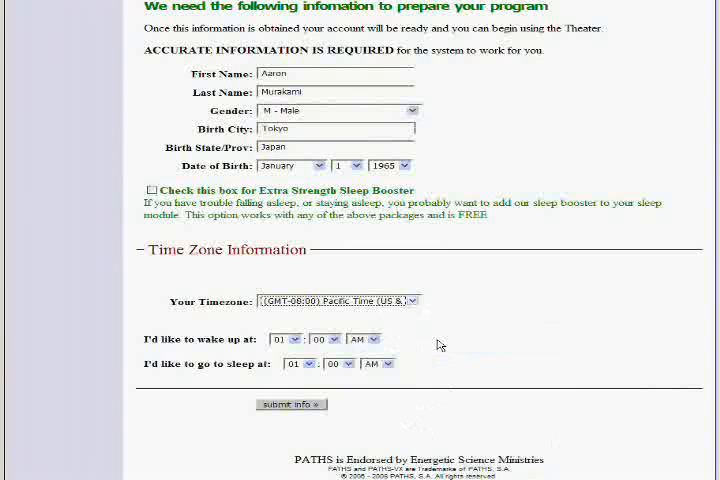
pyautogui.moveTo(350, 312)
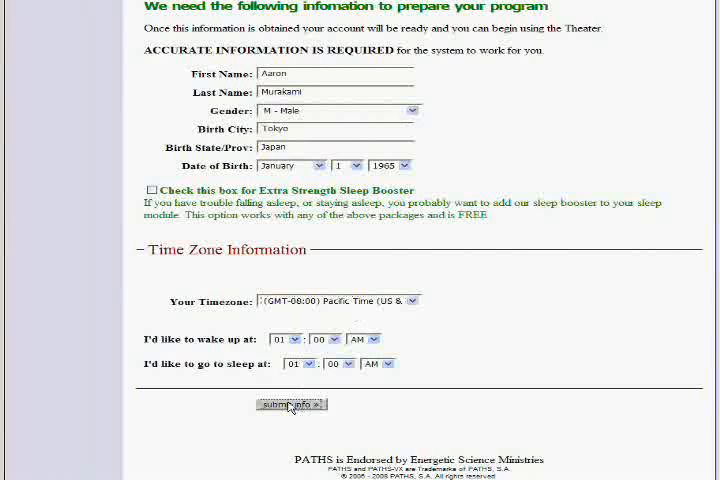
# Submit the info and launch the RDT Gen II Theater Presentation from the Members Area.
pyautogui.click(292, 404)
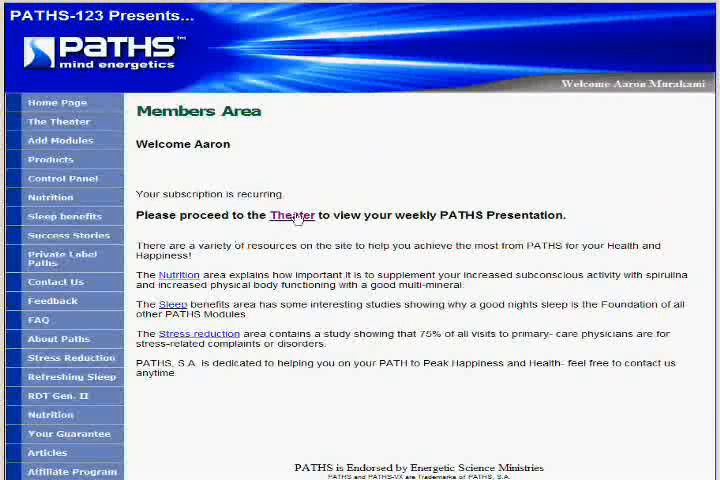
pyautogui.click(290, 216)
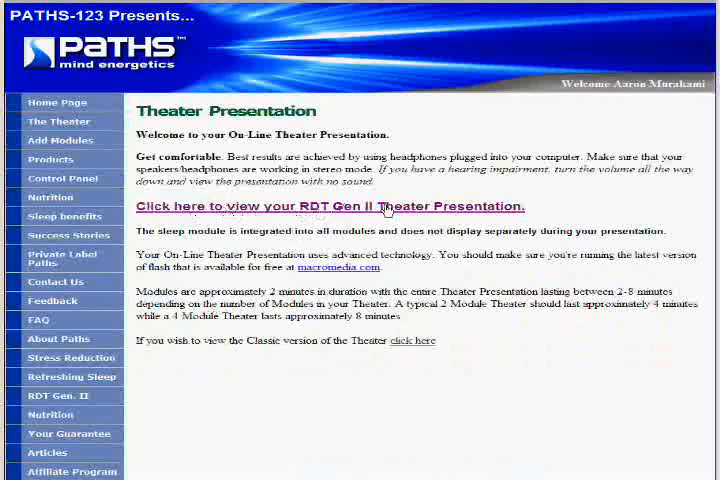
pyautogui.click(332, 206)
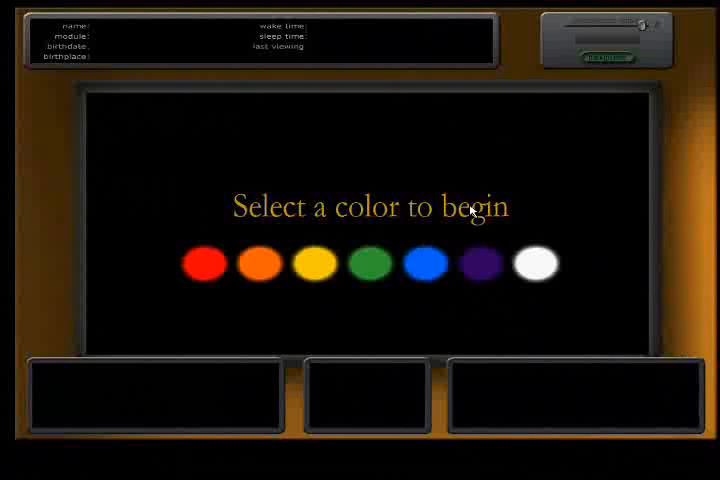
pyautogui.moveTo(362, 64)
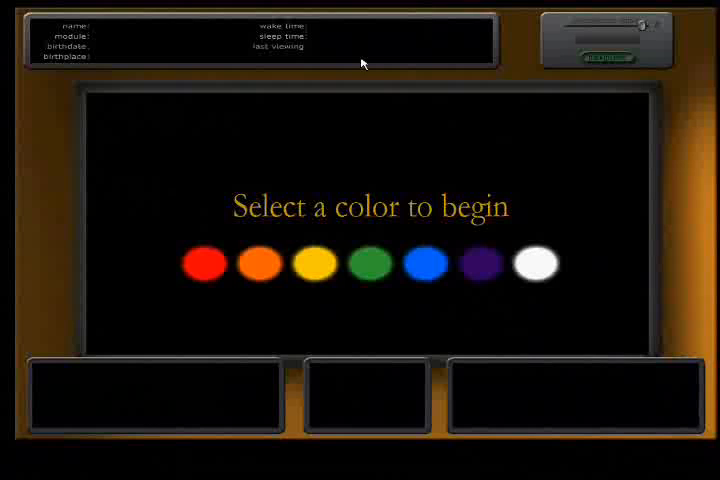
pyautogui.moveTo(436, 166)
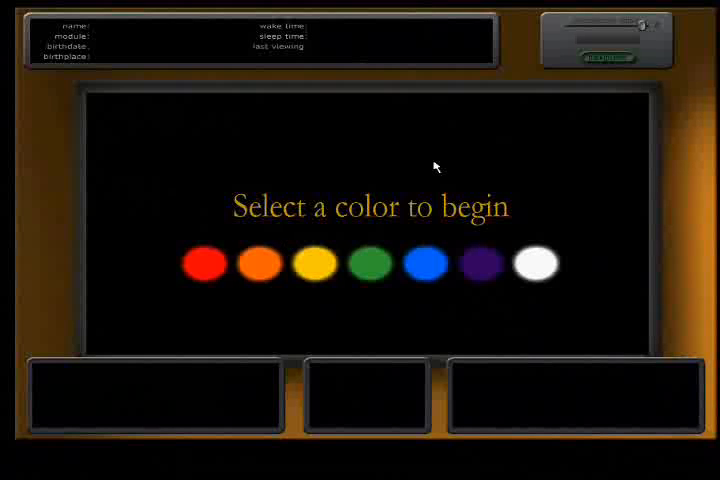
pyautogui.moveTo(328, 396)
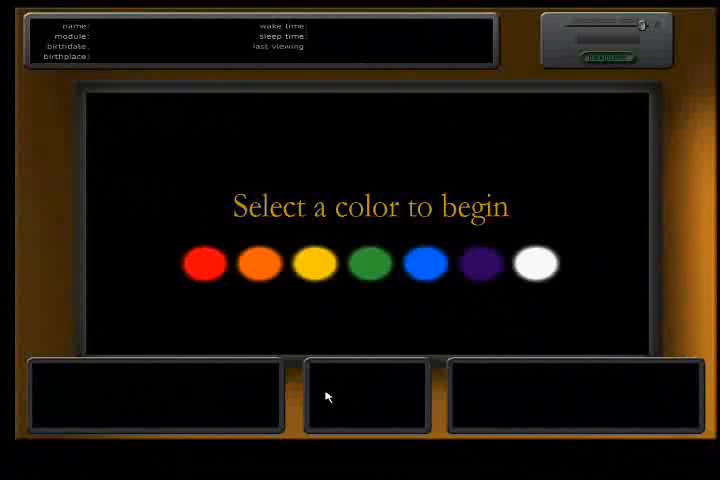
pyautogui.moveTo(438, 388)
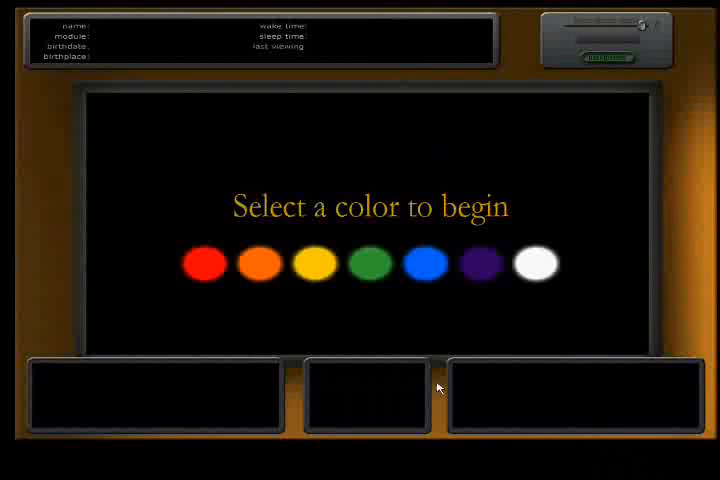
pyautogui.moveTo(242, 396)
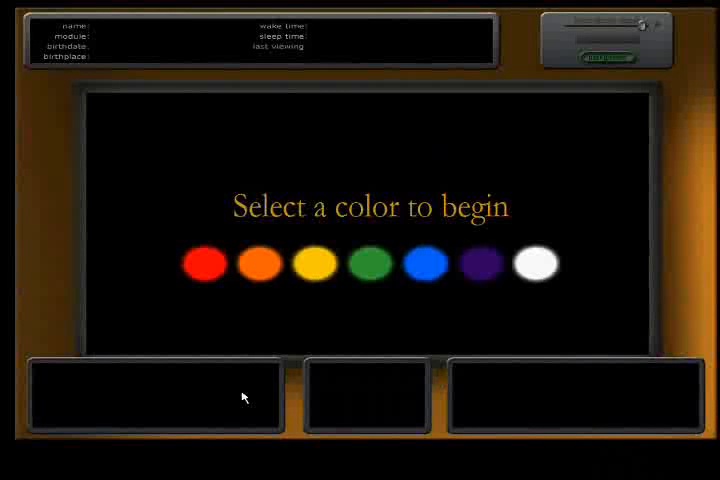
pyautogui.moveTo(162, 392)
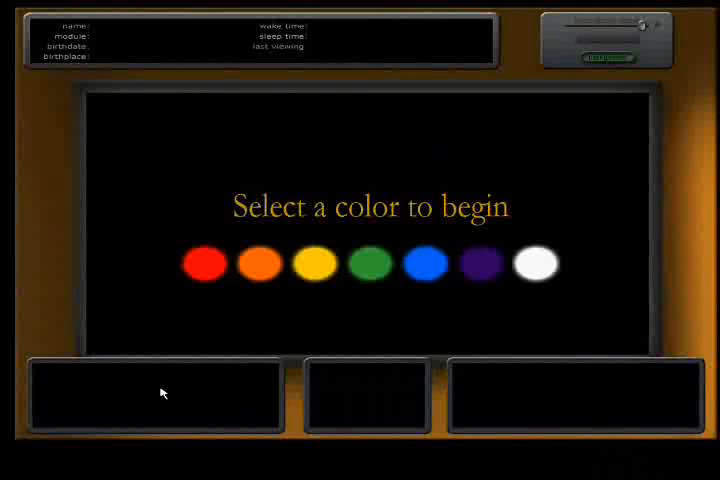
pyautogui.moveTo(210, 320)
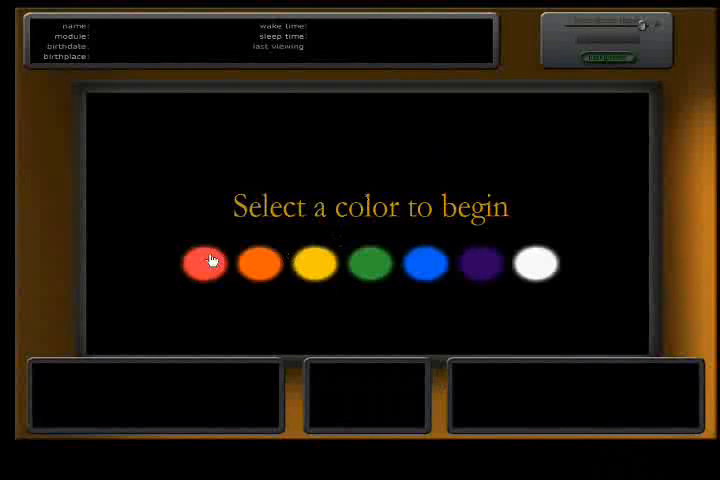
pyautogui.moveTo(370, 232)
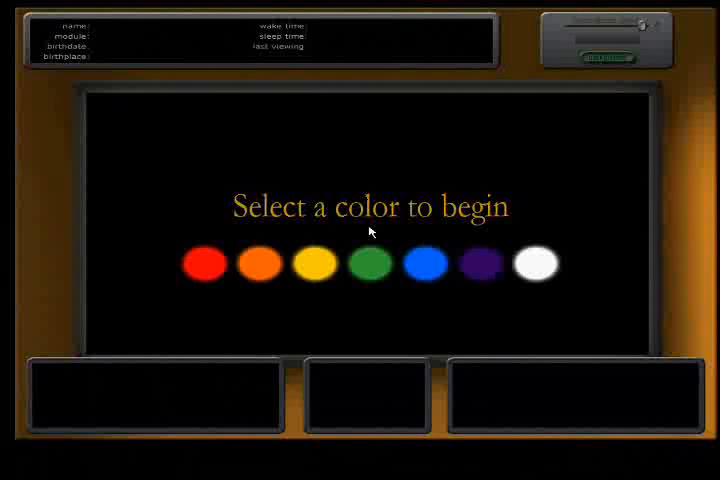
pyautogui.moveTo(204, 232)
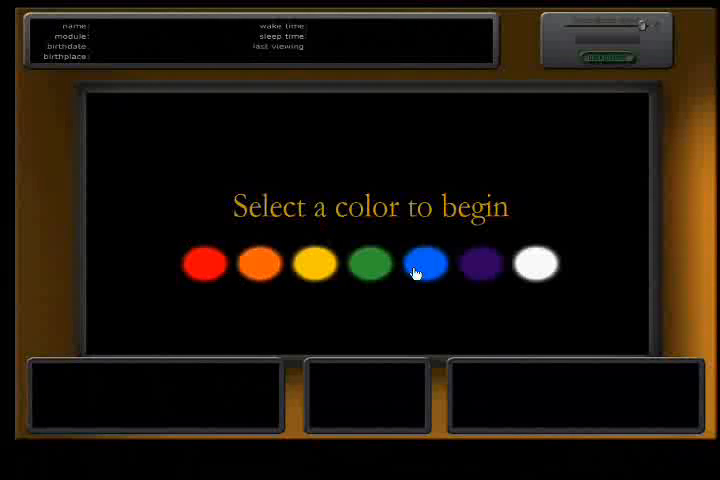
pyautogui.moveTo(350, 306)
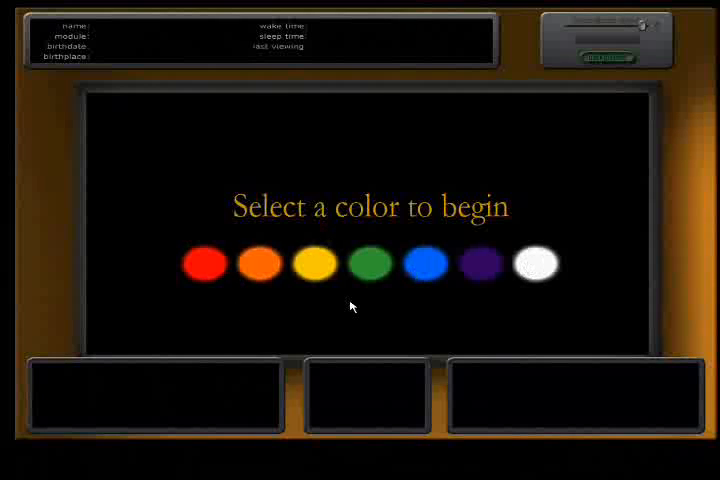